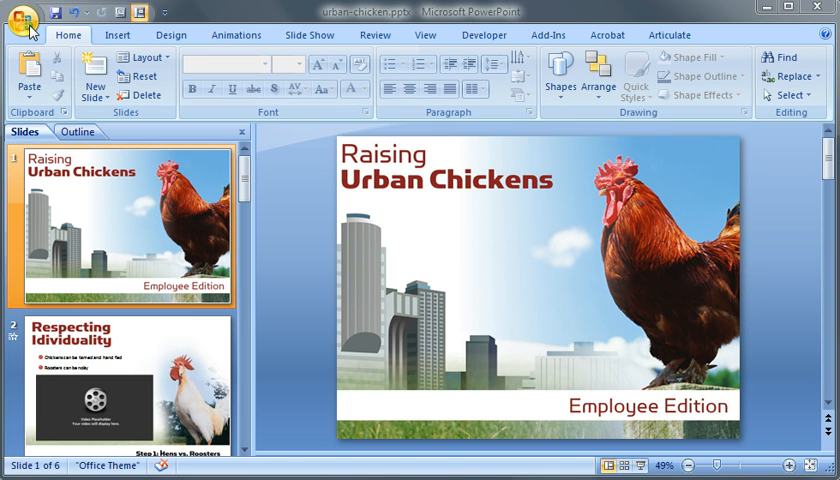
Step: Show the Send options from the Office menu for the urban-chicken presentation
click(22, 22)
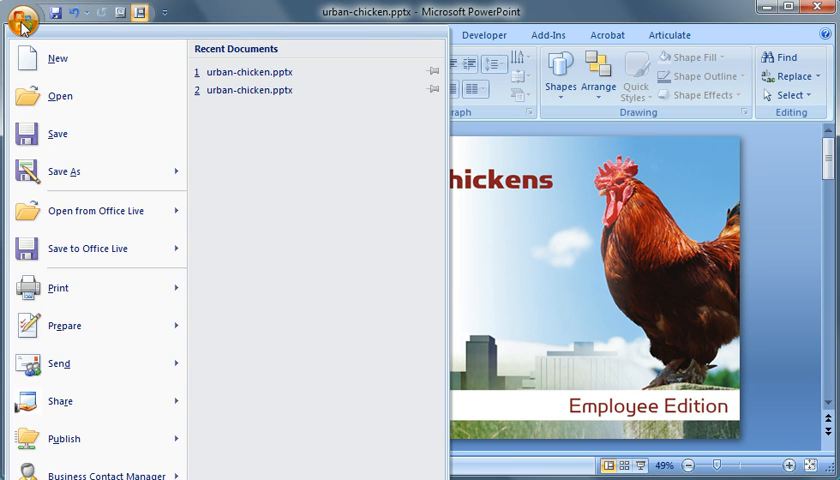
click(59, 363)
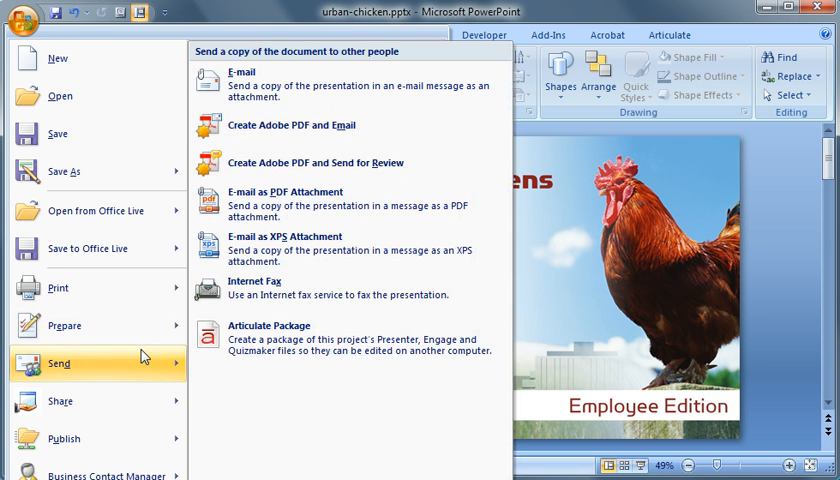
mouse_move(337, 357)
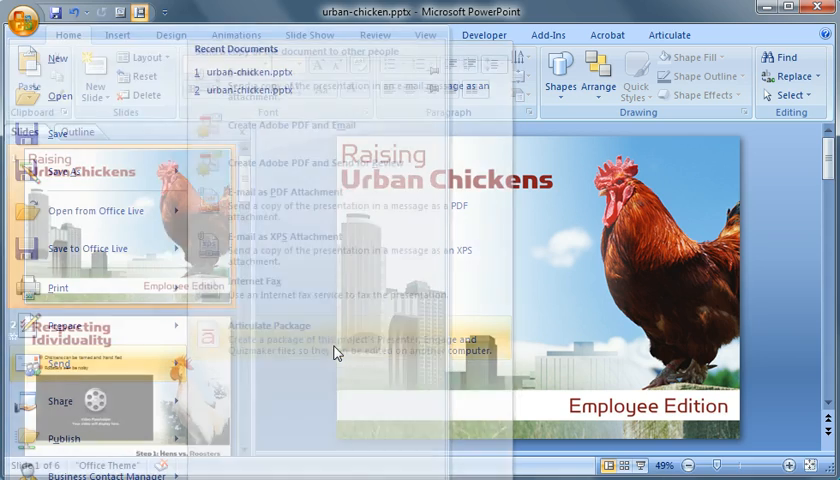
Step: Open the Articulate Presenter Package settings for the presentation
click(268, 325)
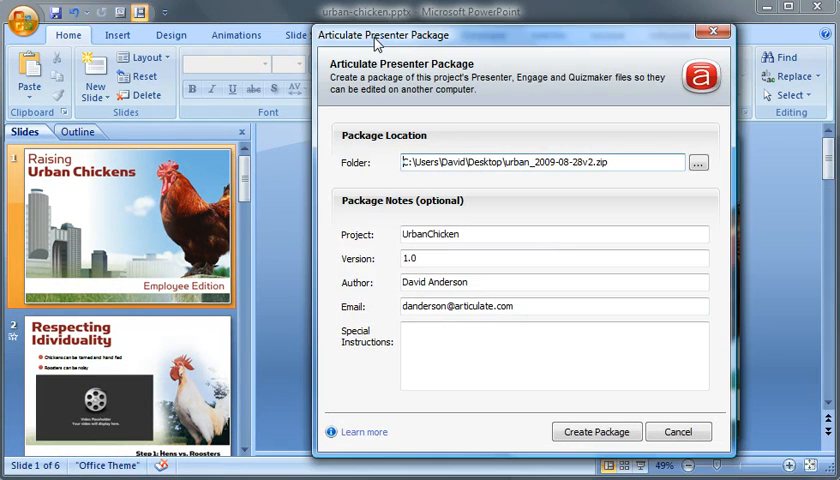
mouse_move(469, 186)
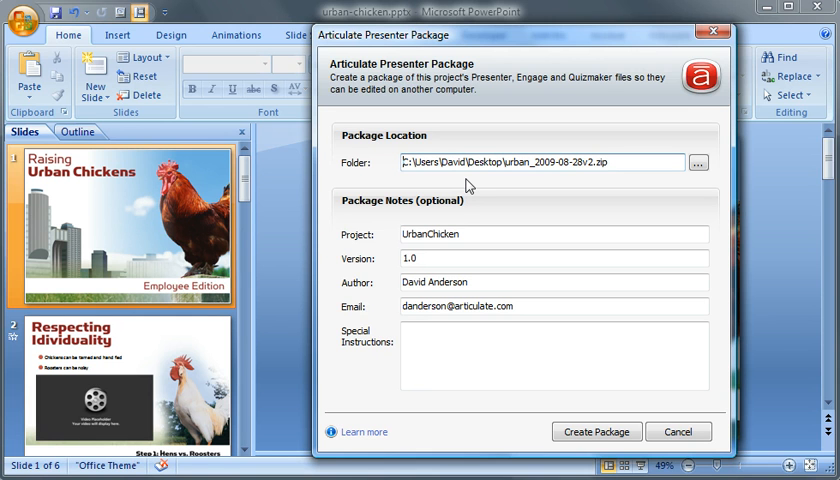
mouse_move(543, 180)
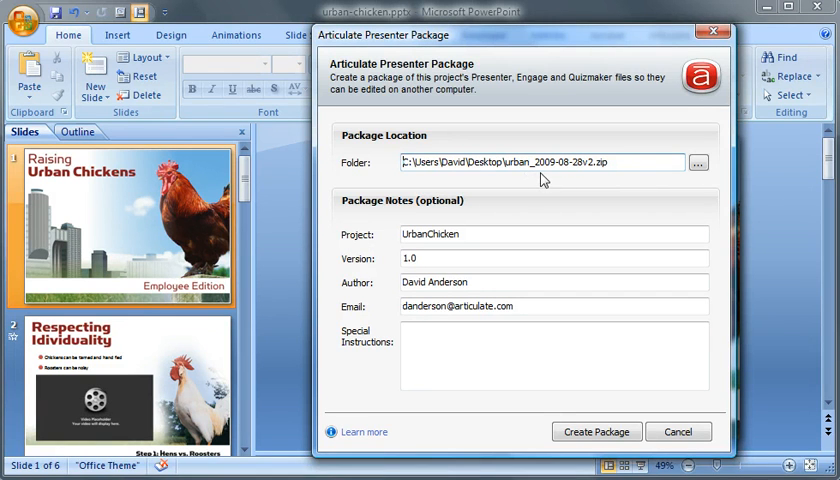
mouse_move(558, 176)
text(3)
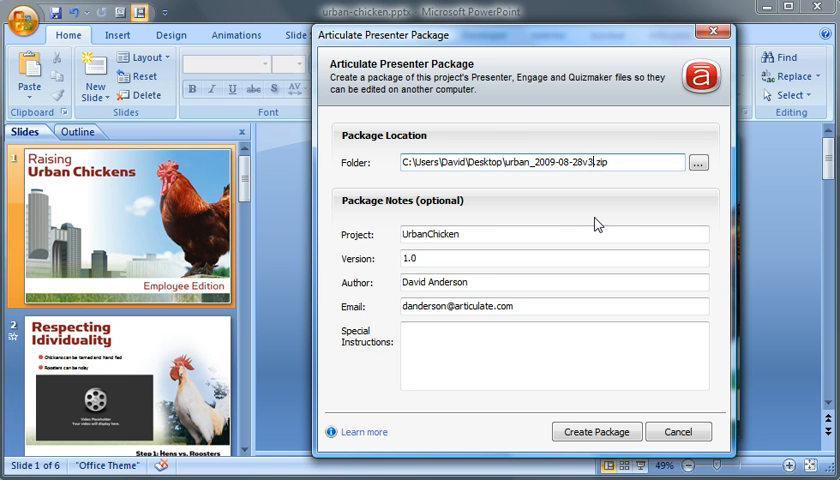
mouse_move(553, 188)
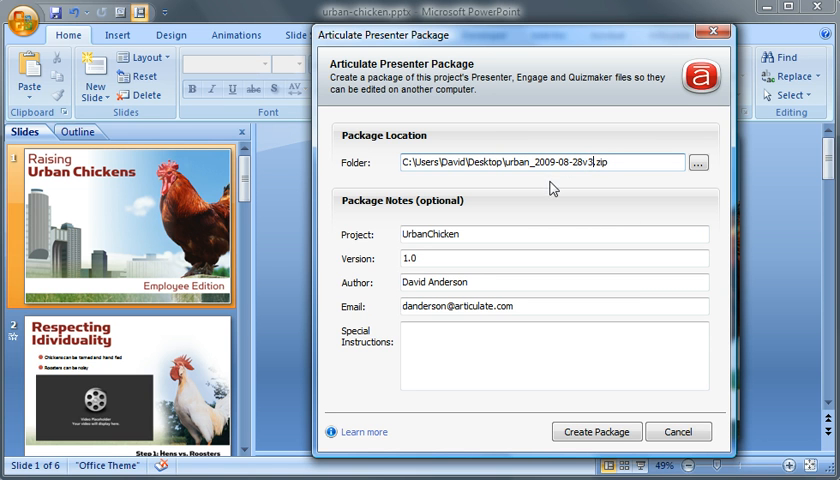
mouse_move(595, 208)
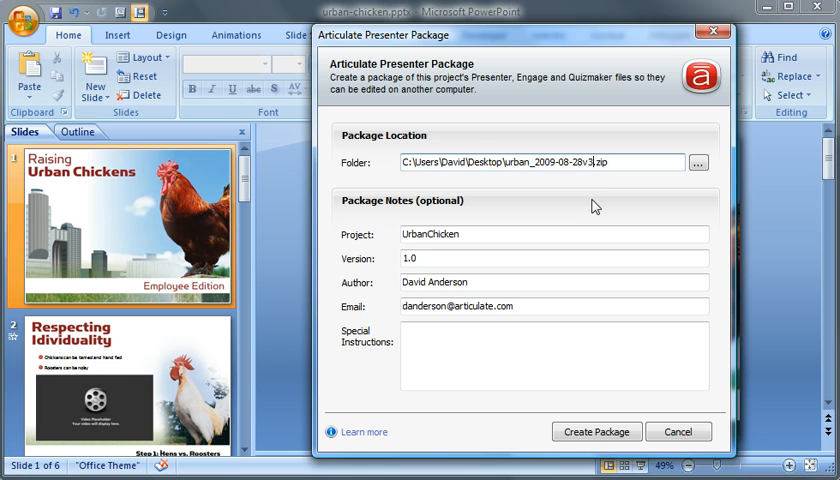
mouse_move(588, 196)
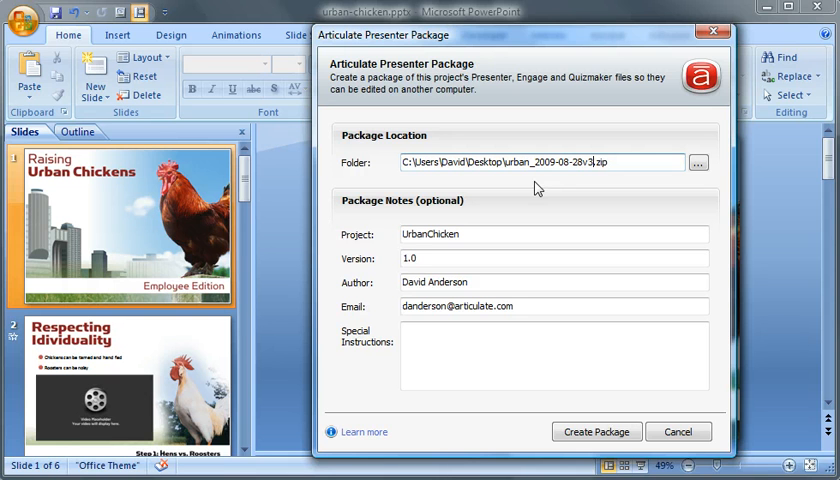
mouse_move(564, 190)
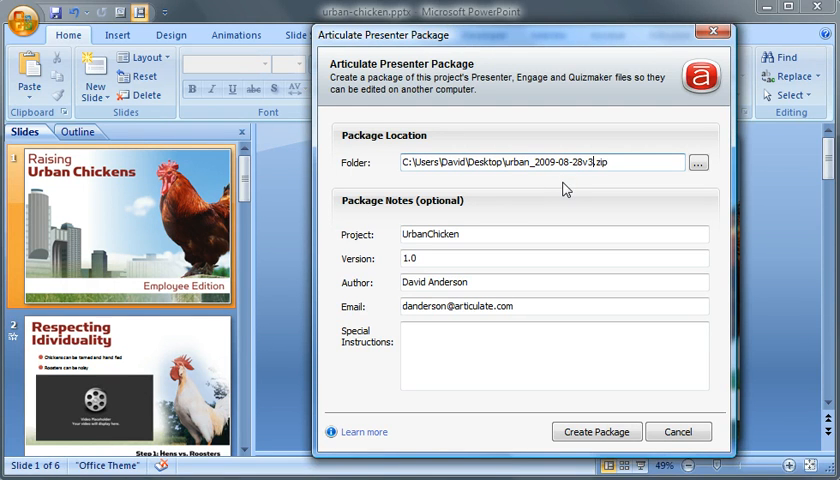
mouse_move(571, 188)
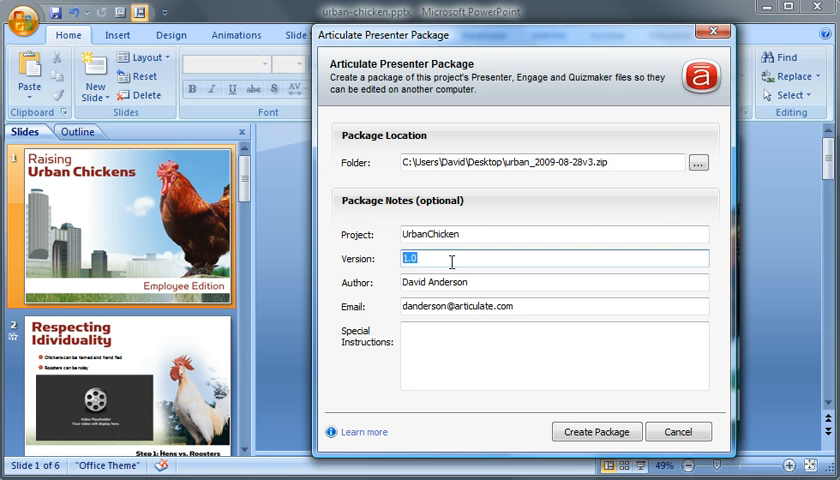
Step: Delete the Version note, then create package urban_2009-08-28v3.zip on the desktop
key(Delete)
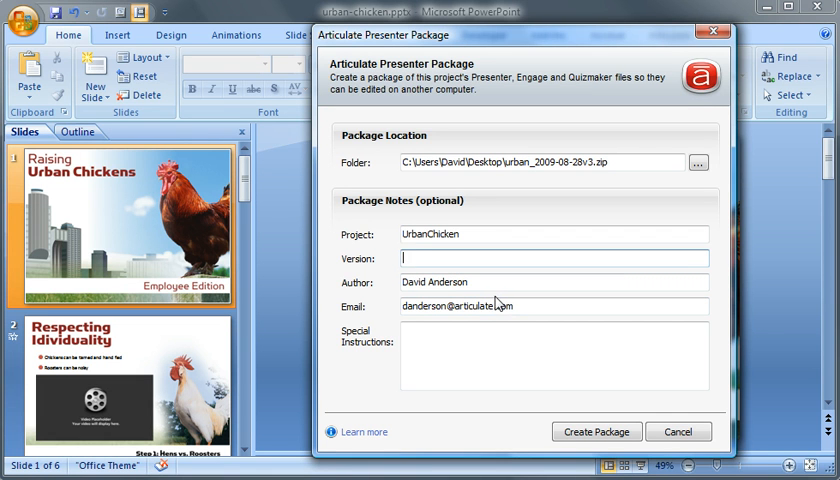
click(550, 360)
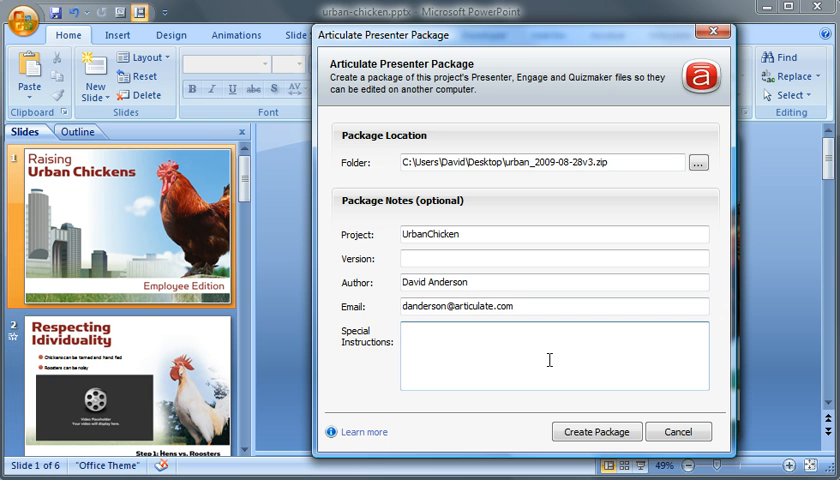
mouse_move(596, 203)
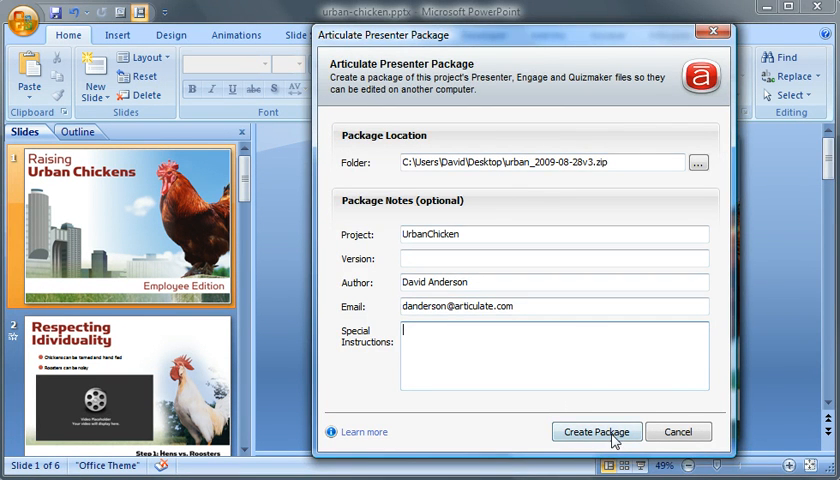
click(596, 431)
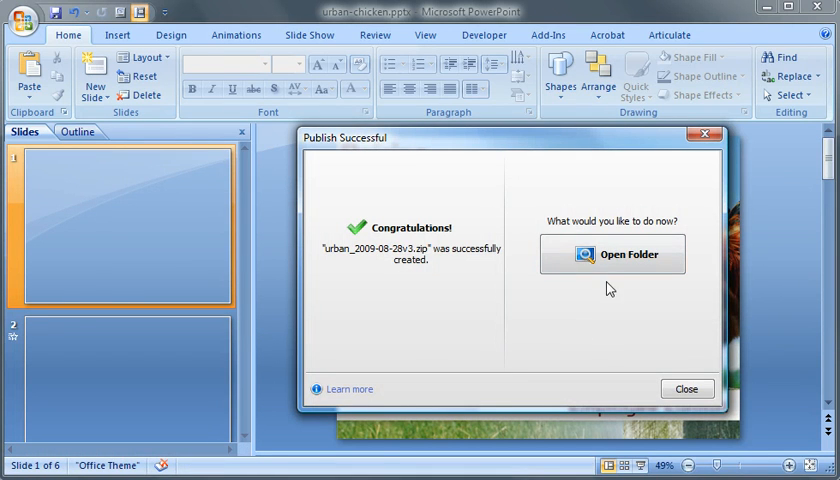
click(612, 253)
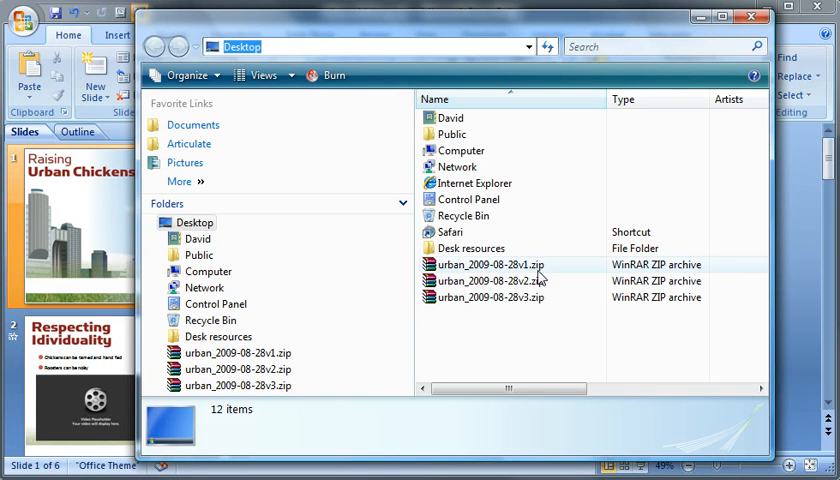
mouse_move(520, 307)
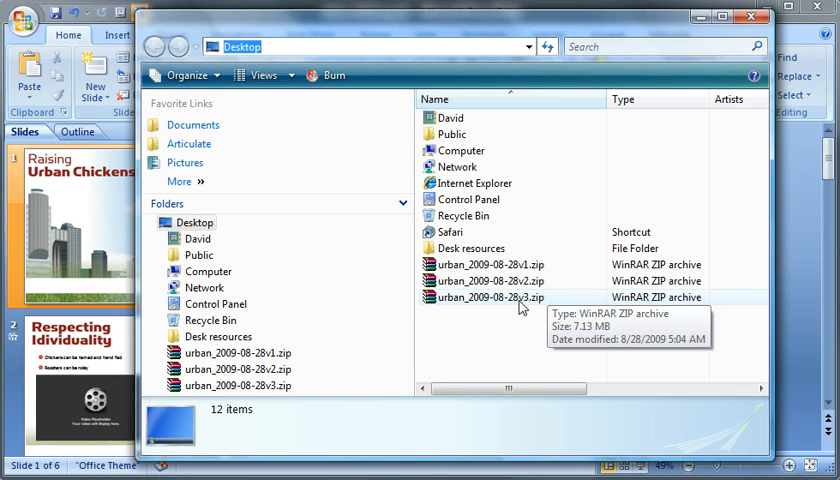
mouse_move(527, 318)
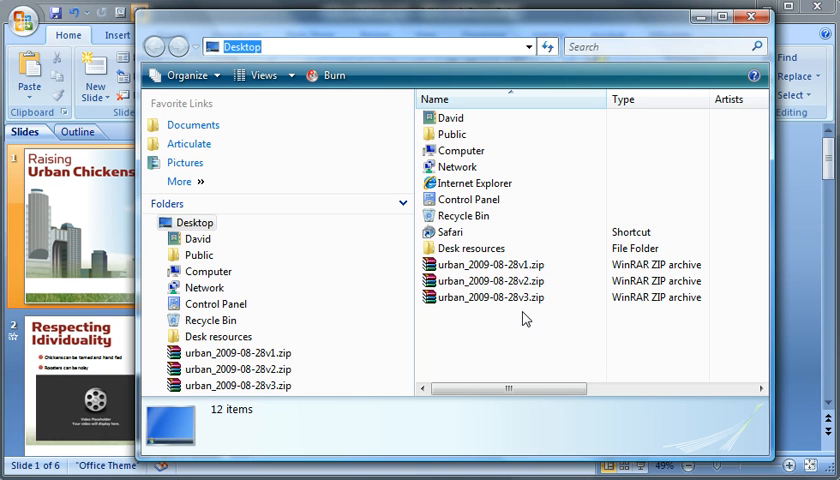
mouse_move(531, 313)
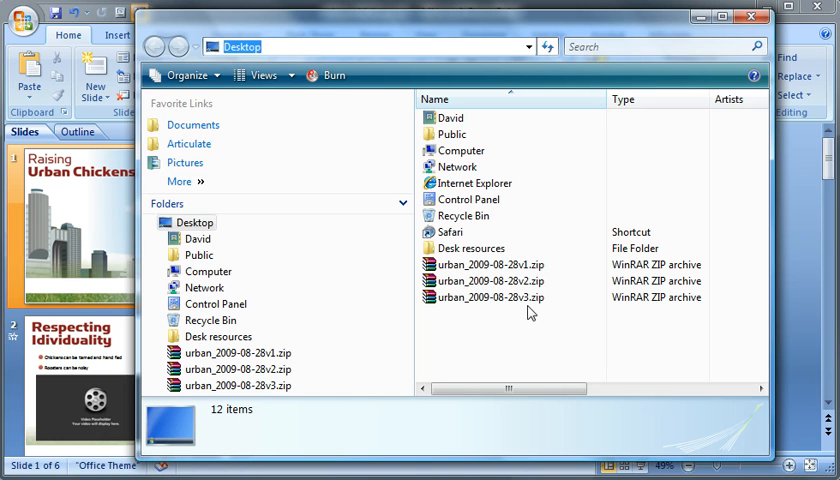
mouse_move(531, 328)
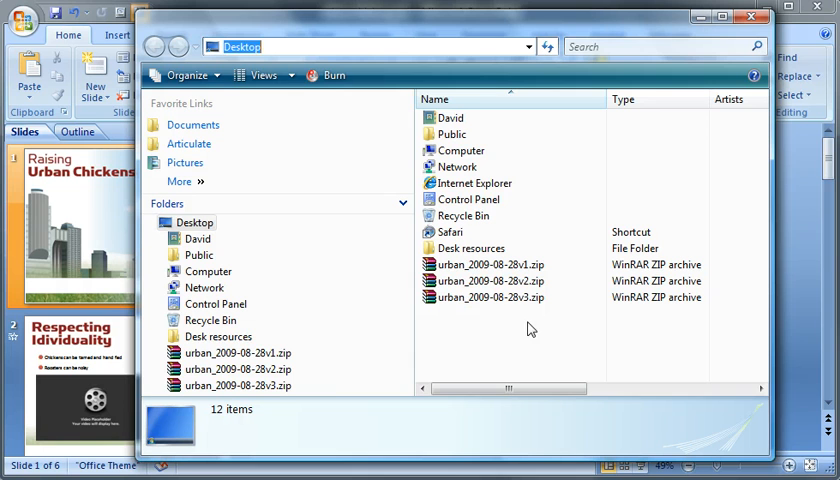
mouse_move(474, 314)
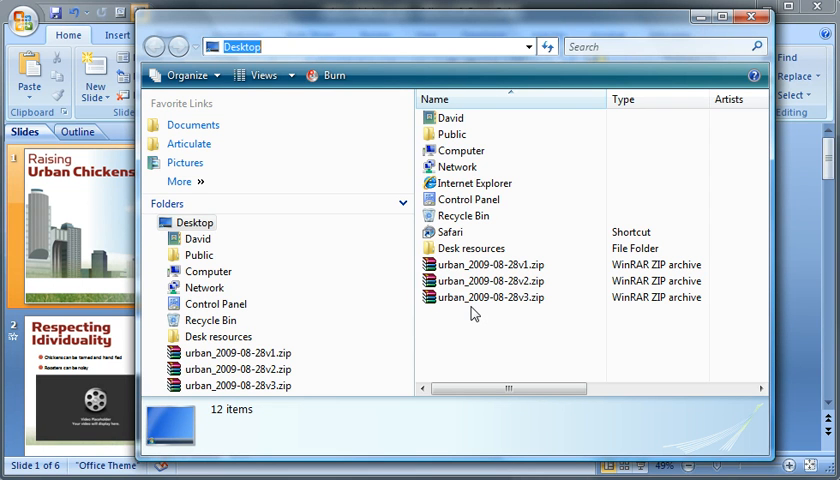
mouse_move(478, 314)
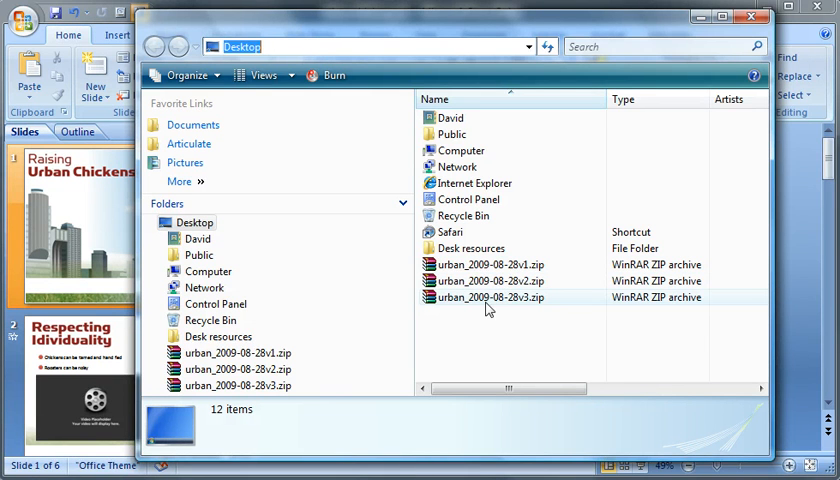
mouse_move(492, 298)
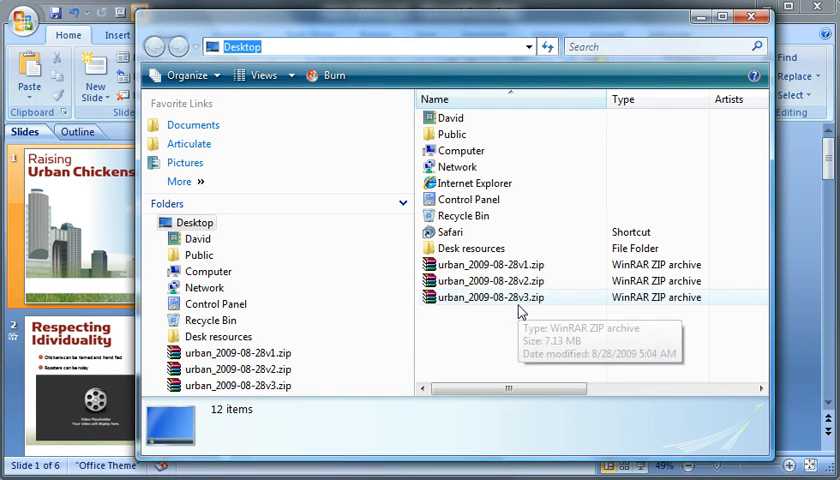
mouse_move(527, 320)
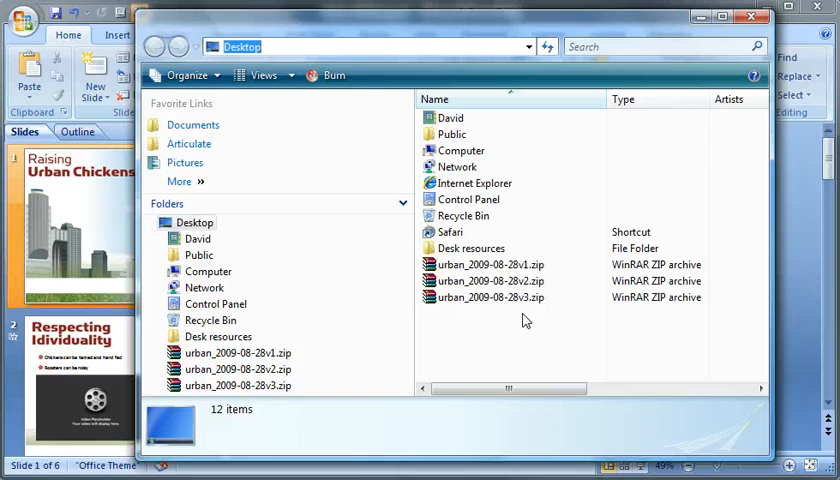
mouse_move(519, 325)
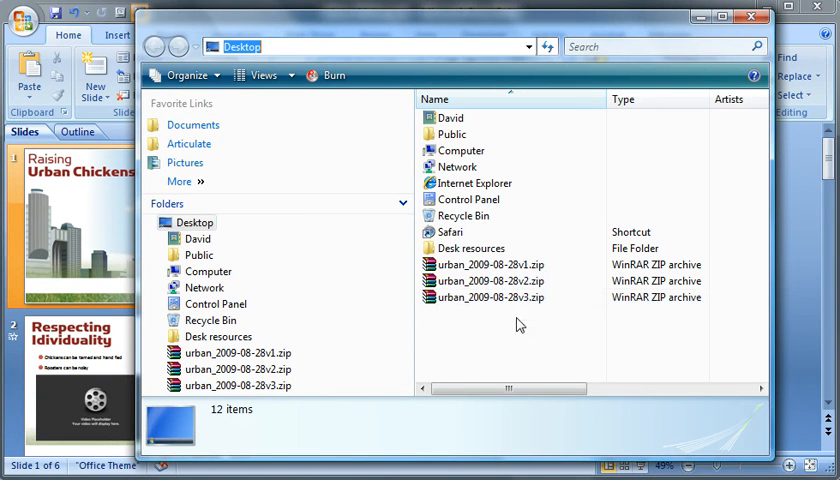
mouse_move(494, 357)
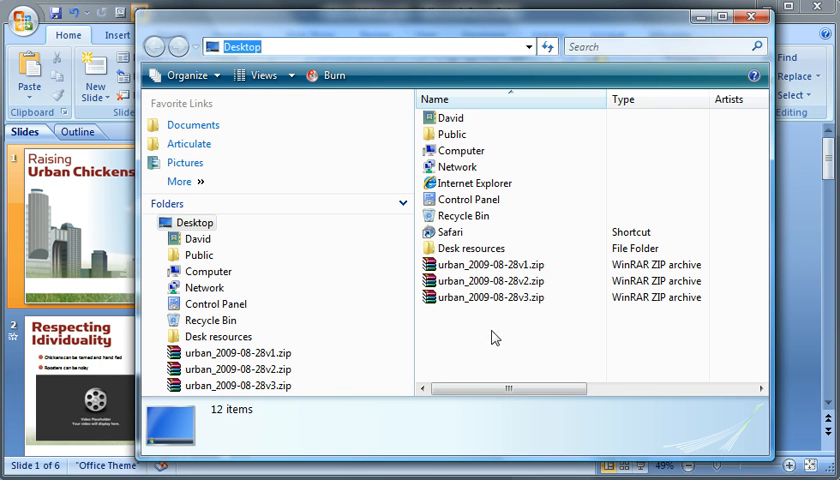
mouse_move(508, 360)
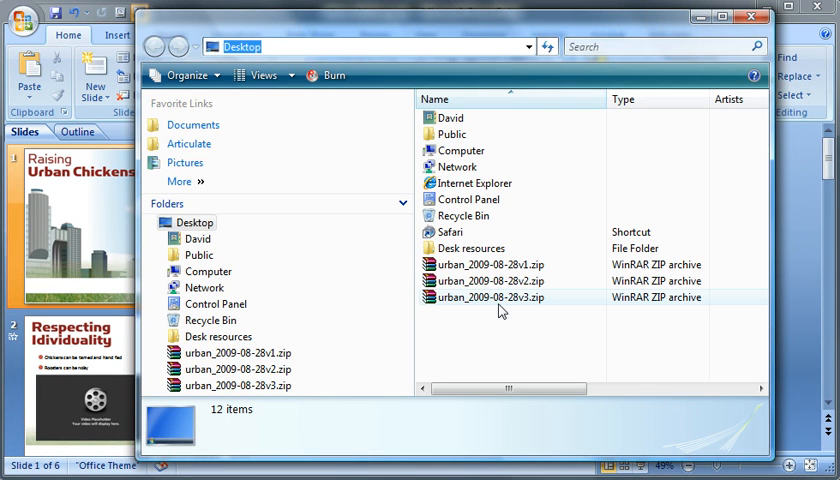
mouse_move(497, 304)
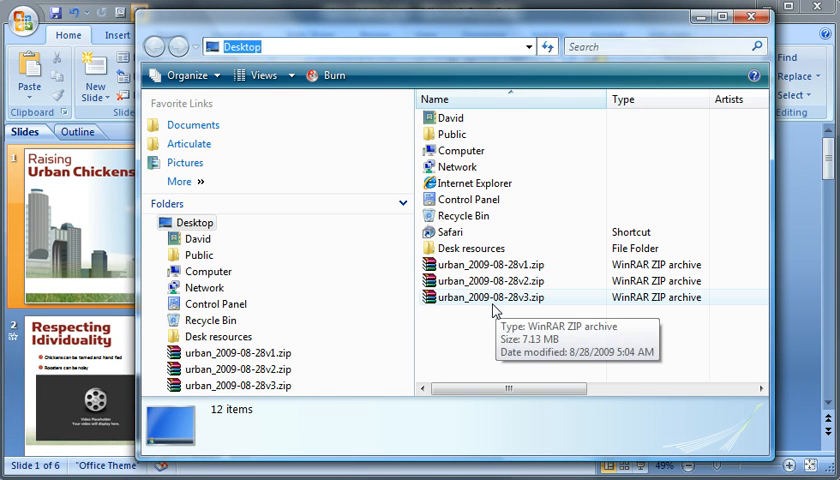
Step: Extract urban_2009-08-28v3.zip to folder urban_2009-08-28v3 and open that folder
right_click(499, 297)
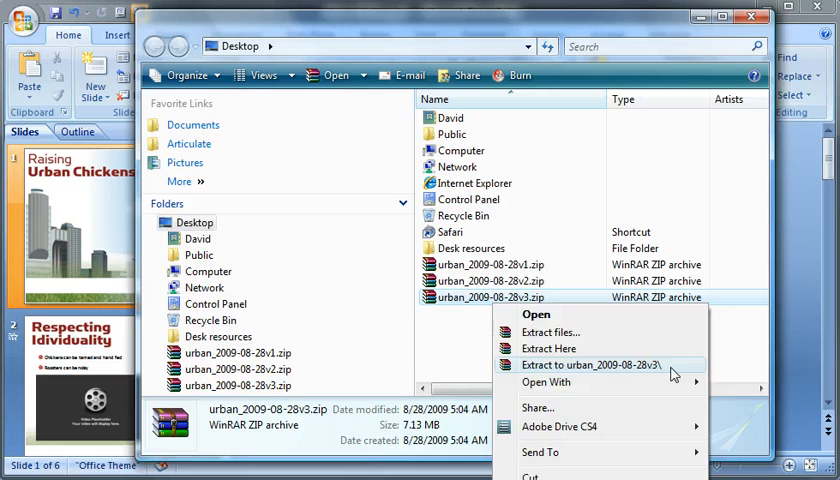
click(593, 366)
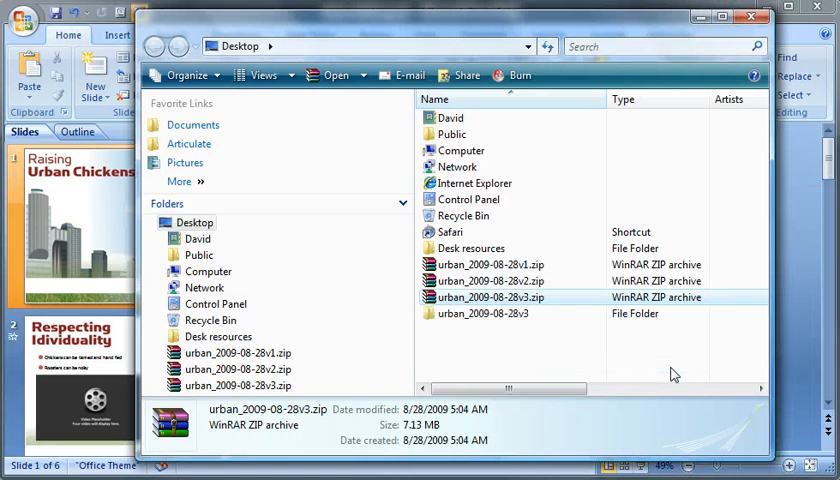
mouse_move(506, 313)
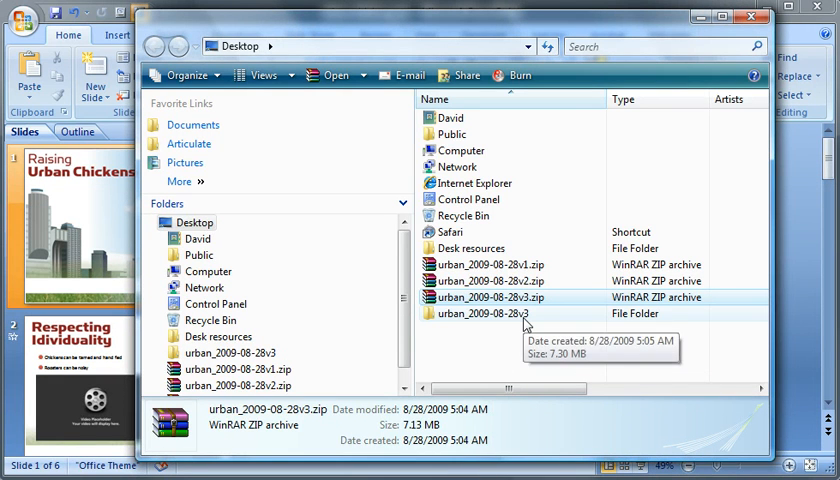
double_click(487, 313)
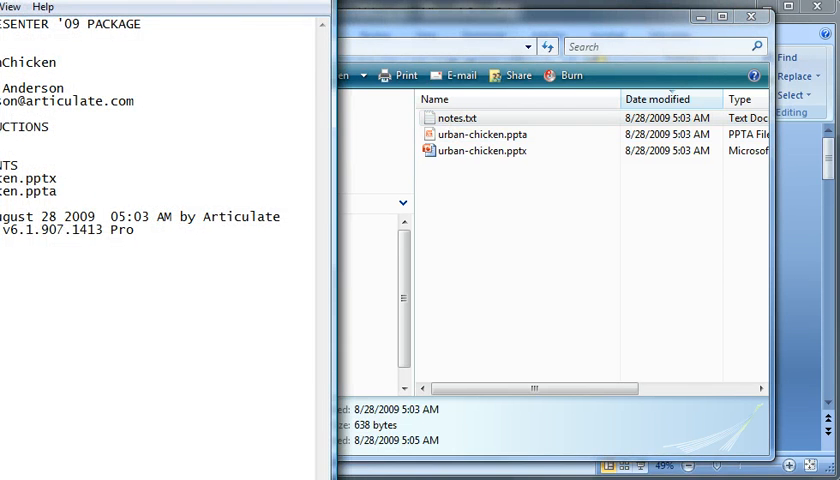
Step: Open notes.txt from the extracted urban_2009-08-28v3 folder in Notepad
double_click(454, 118)
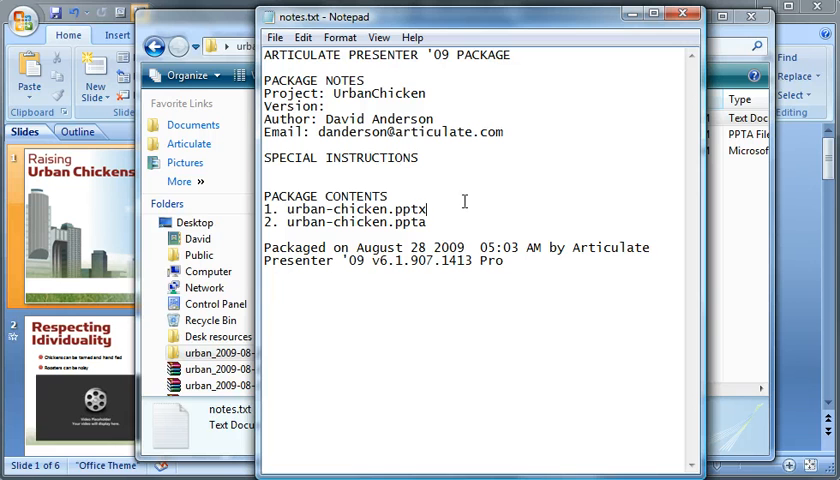
mouse_move(481, 222)
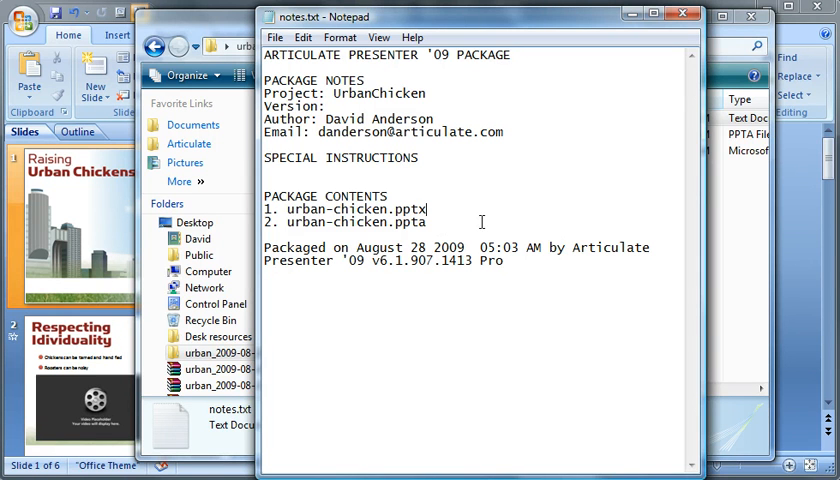
mouse_move(347, 115)
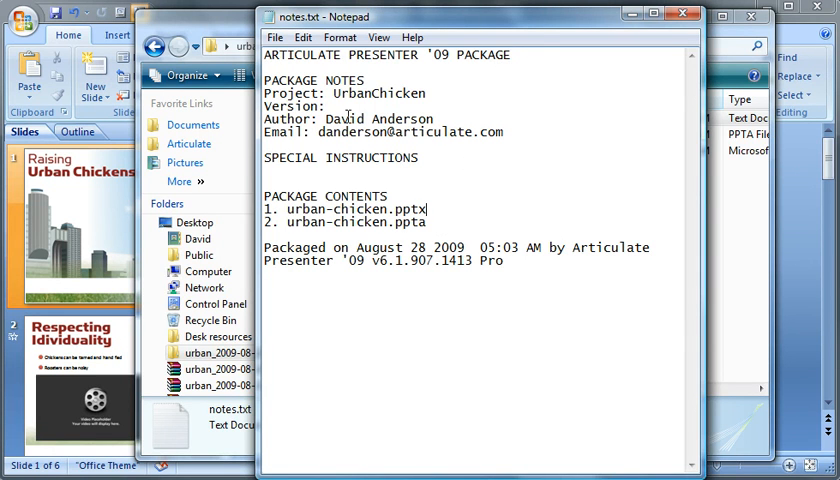
mouse_move(735, 12)
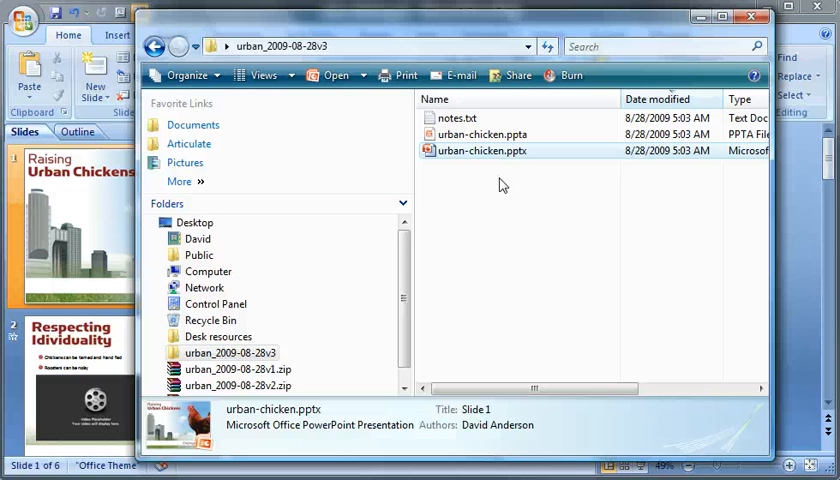
Step: Return to the Desktop and select the urban_2009-08-28v3.zip archive
click(194, 222)
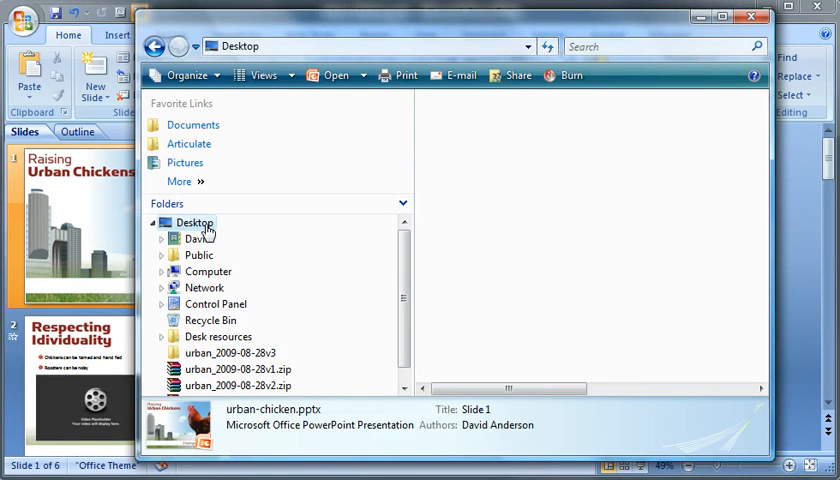
click(194, 222)
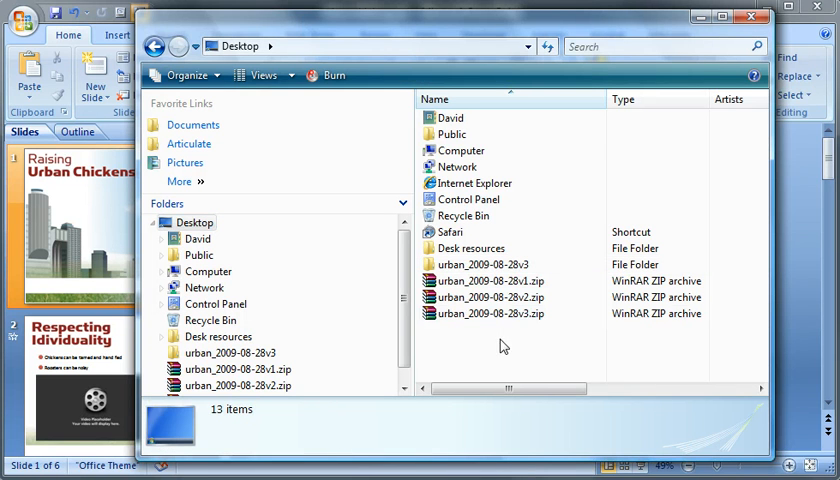
click(516, 313)
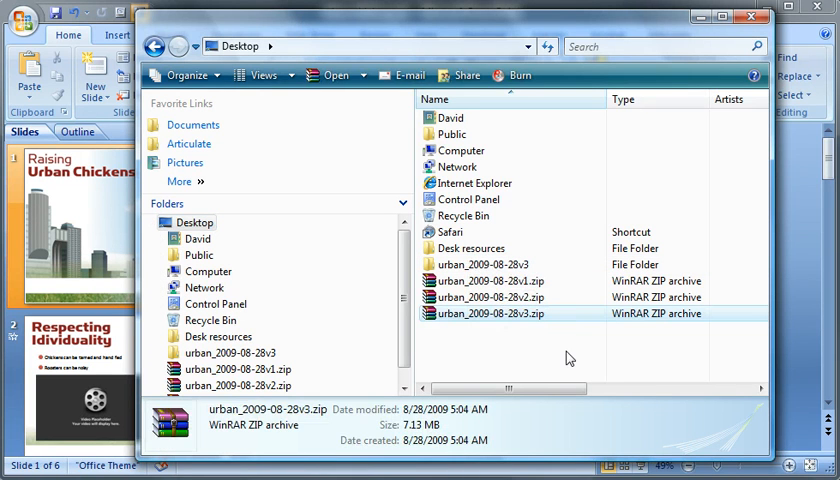